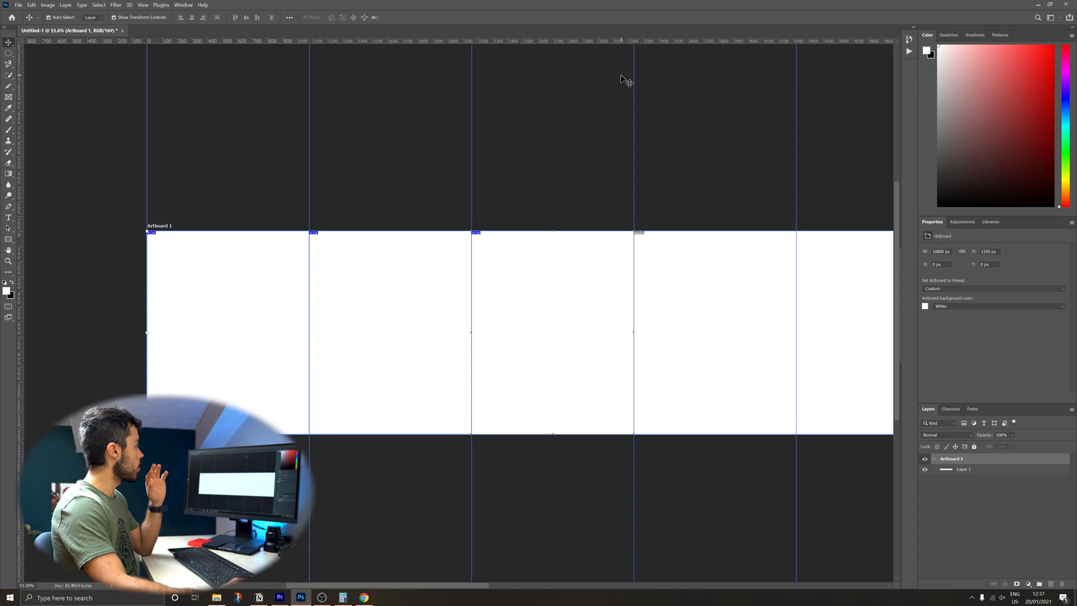
# Create horizontal guides at 135 px and 1215 px with View > New Guide
pyautogui.click(131, 5)
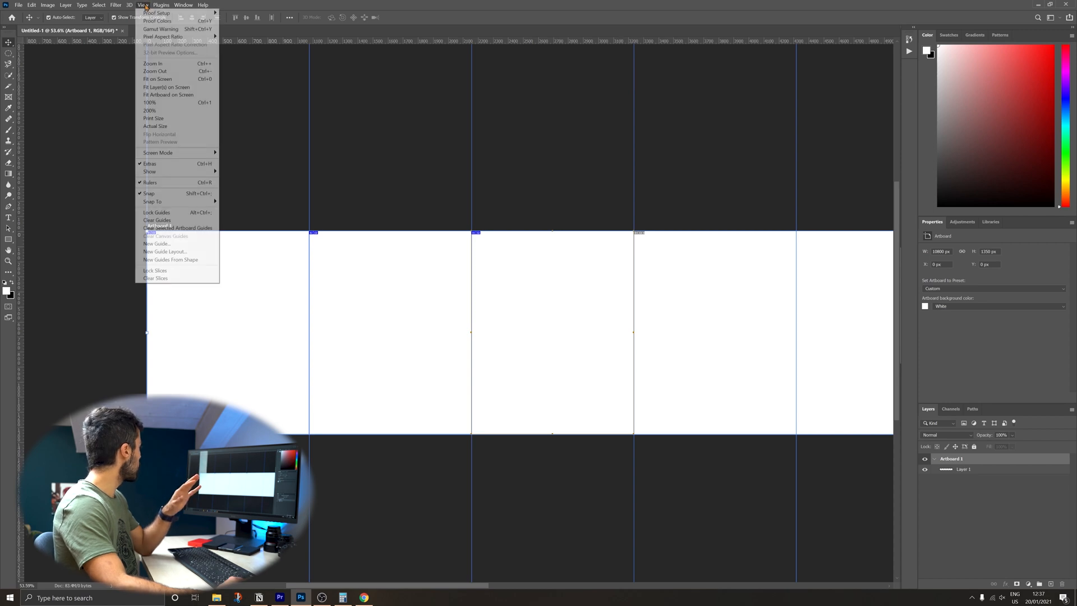
pyautogui.moveTo(171, 201)
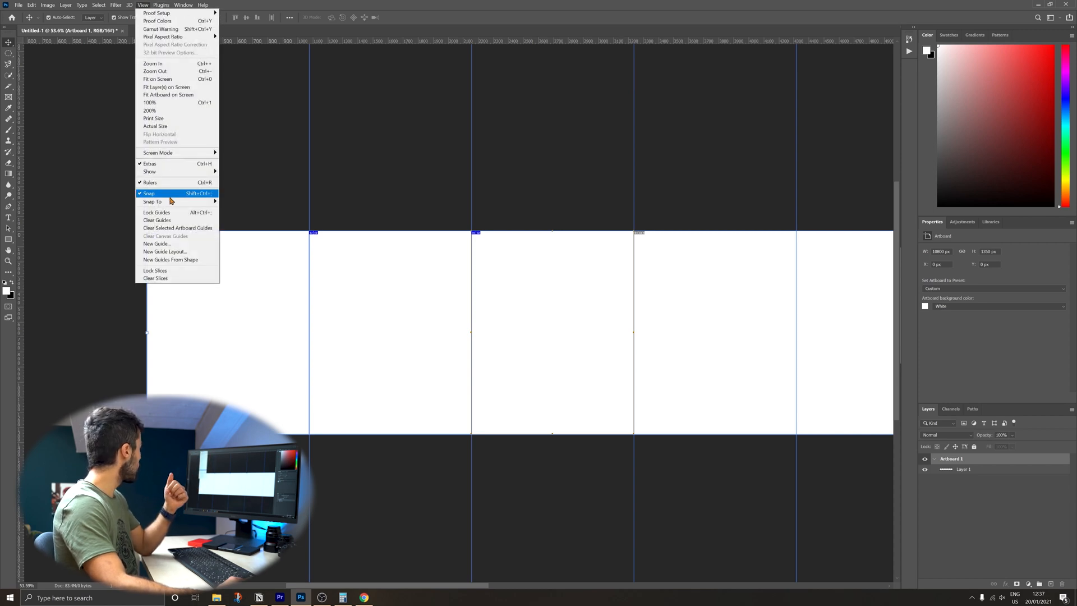
pyautogui.click(157, 243)
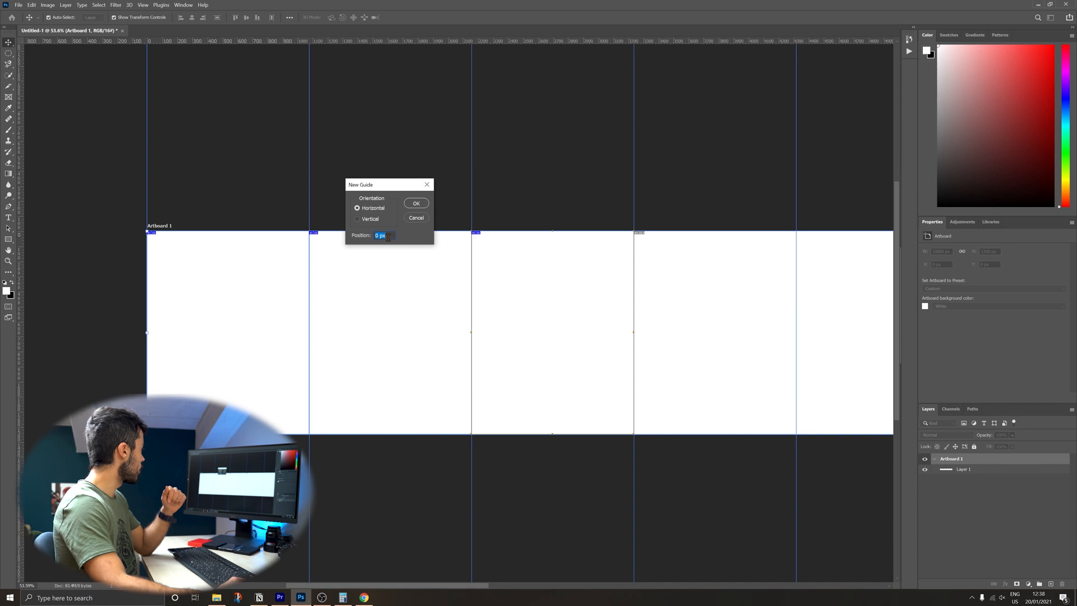
pyautogui.write('135')
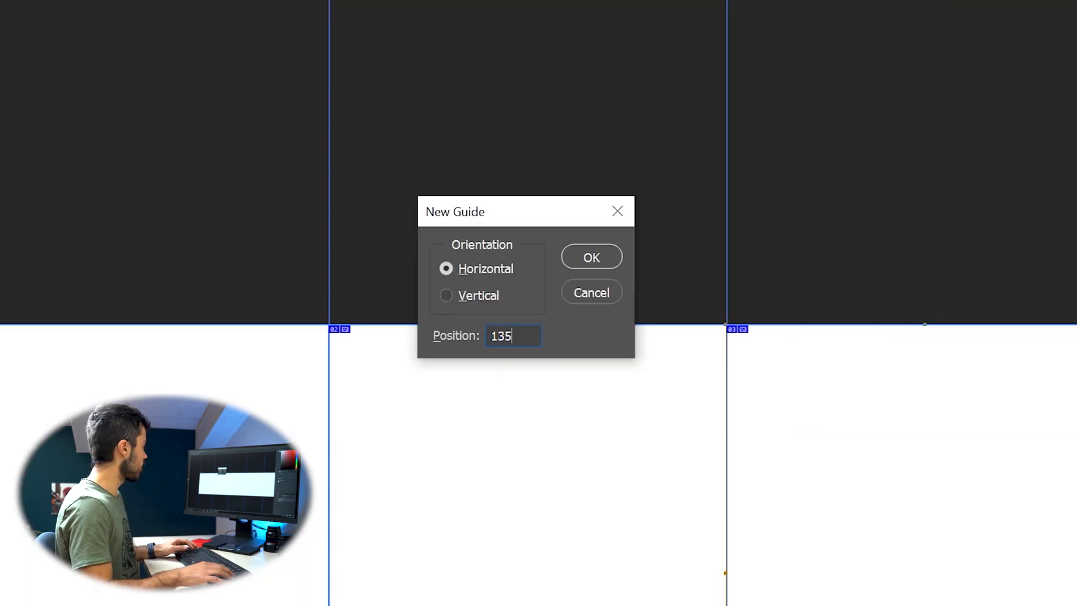
pyautogui.click(591, 256)
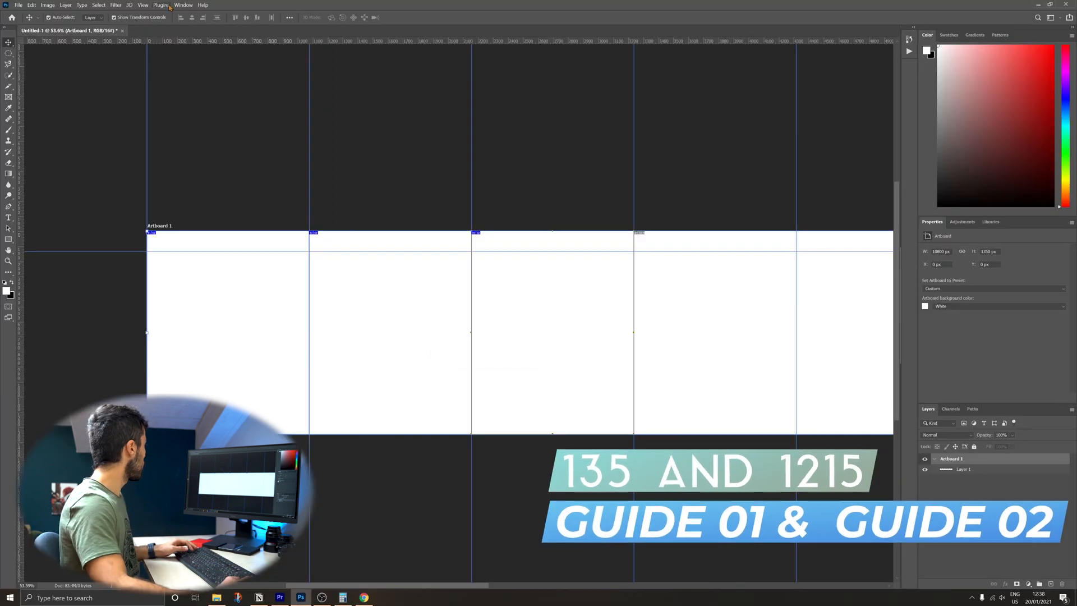
pyautogui.click(129, 5)
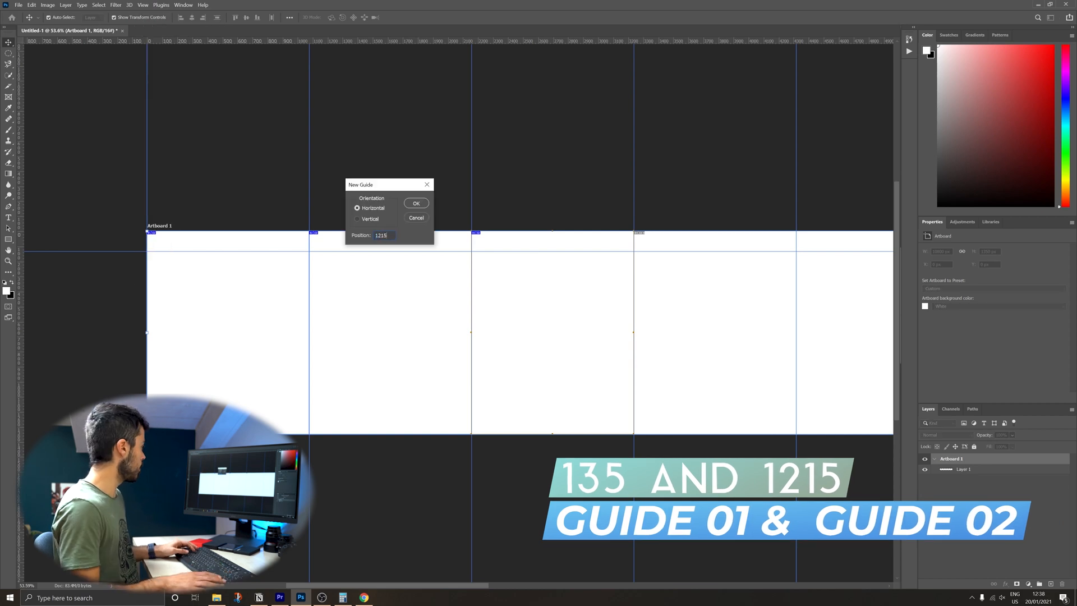
pyautogui.click(416, 203)
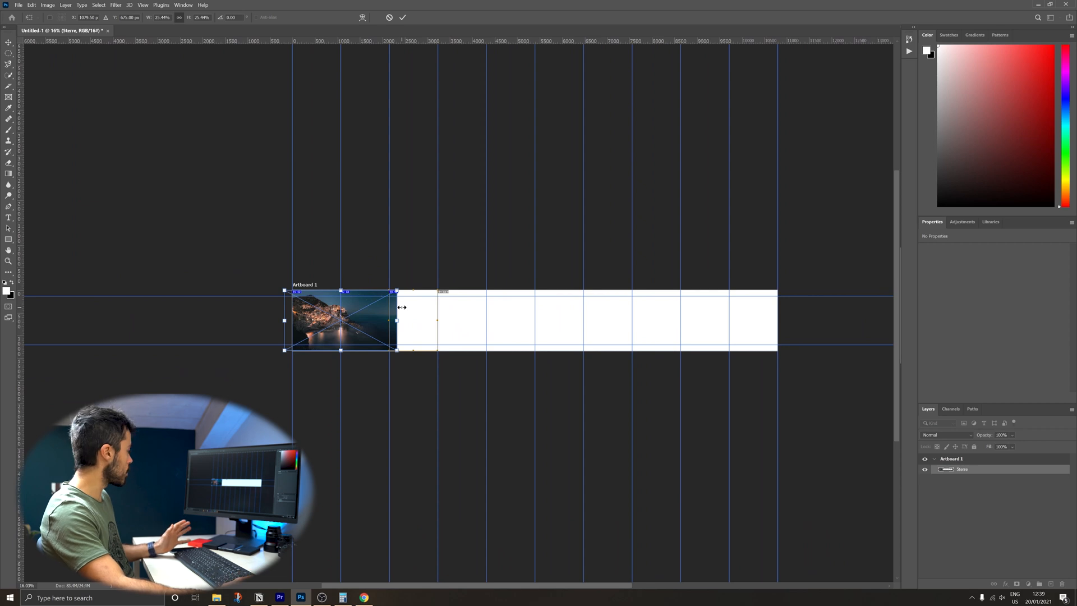
pyautogui.moveTo(351, 305)
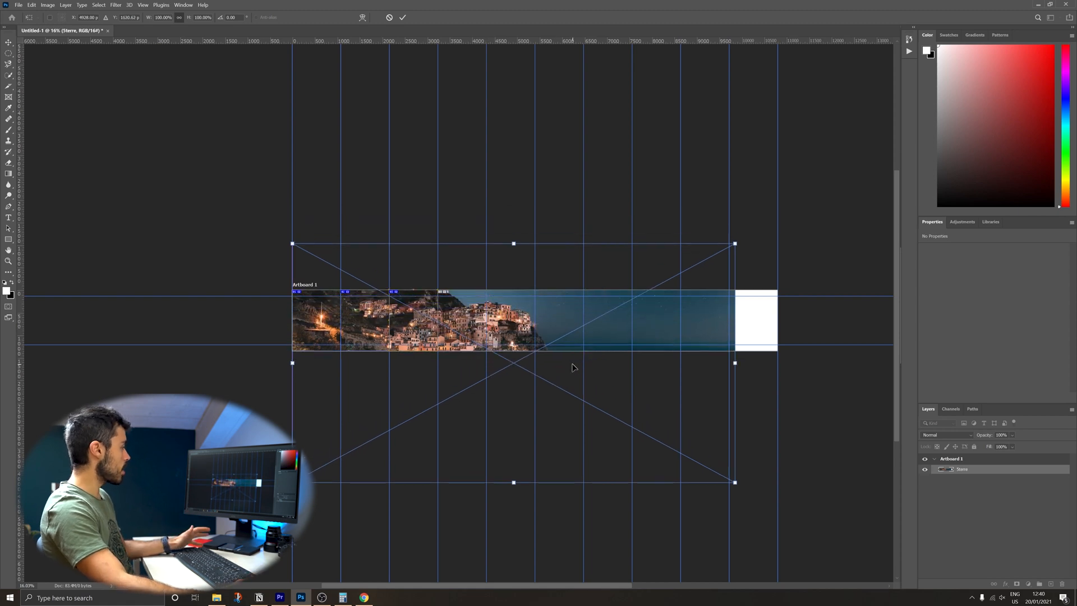
pyautogui.moveTo(706, 325)
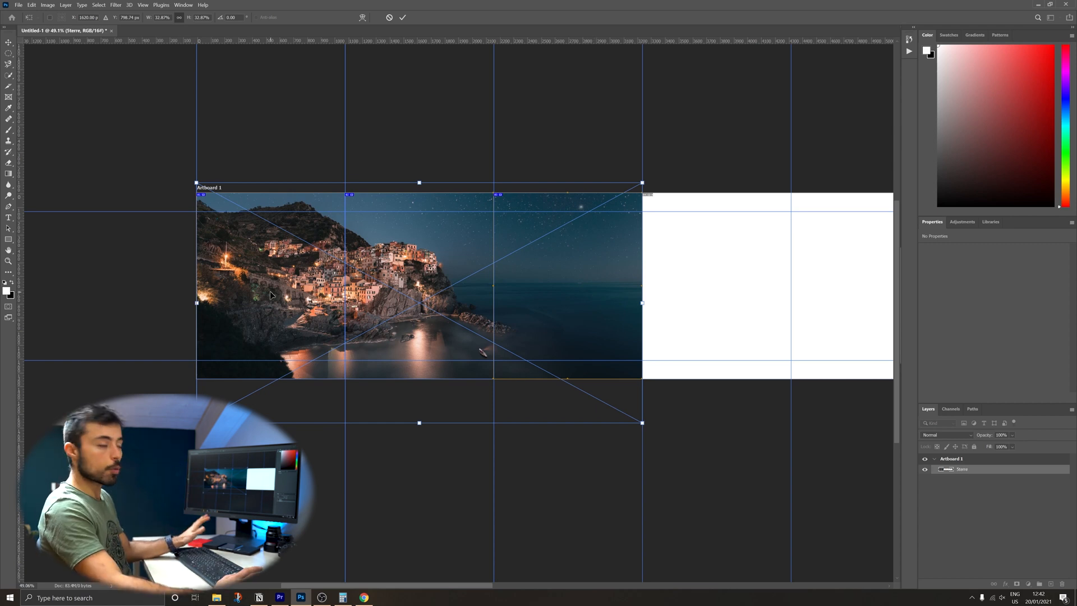
pyautogui.moveTo(293, 288)
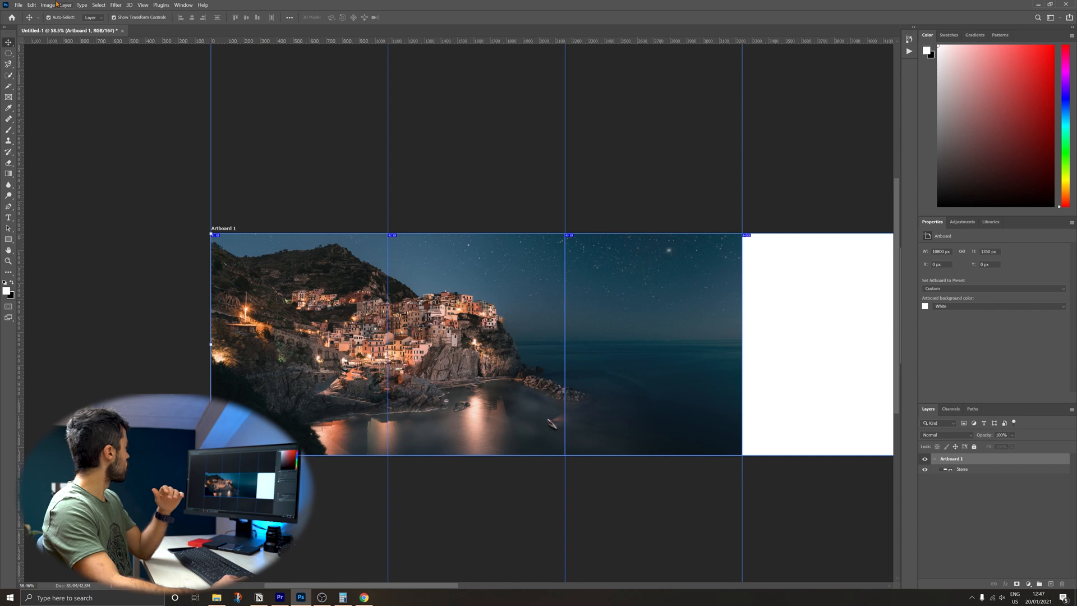
# Save all slices through Save for Web (Legacy) as Maximum-quality JPEGs
pyautogui.click(20, 6)
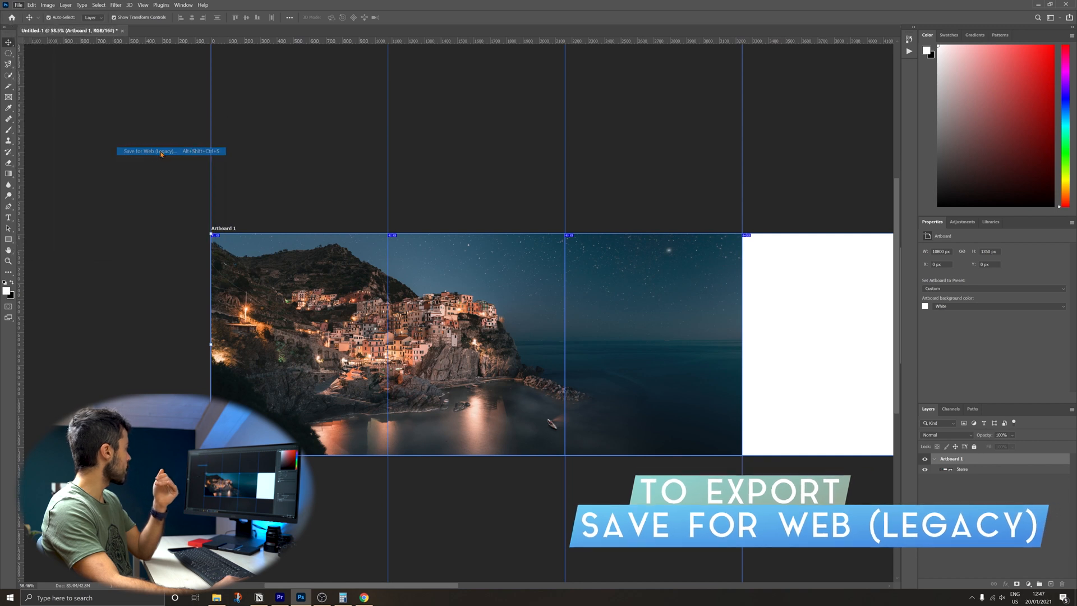
pyautogui.click(150, 151)
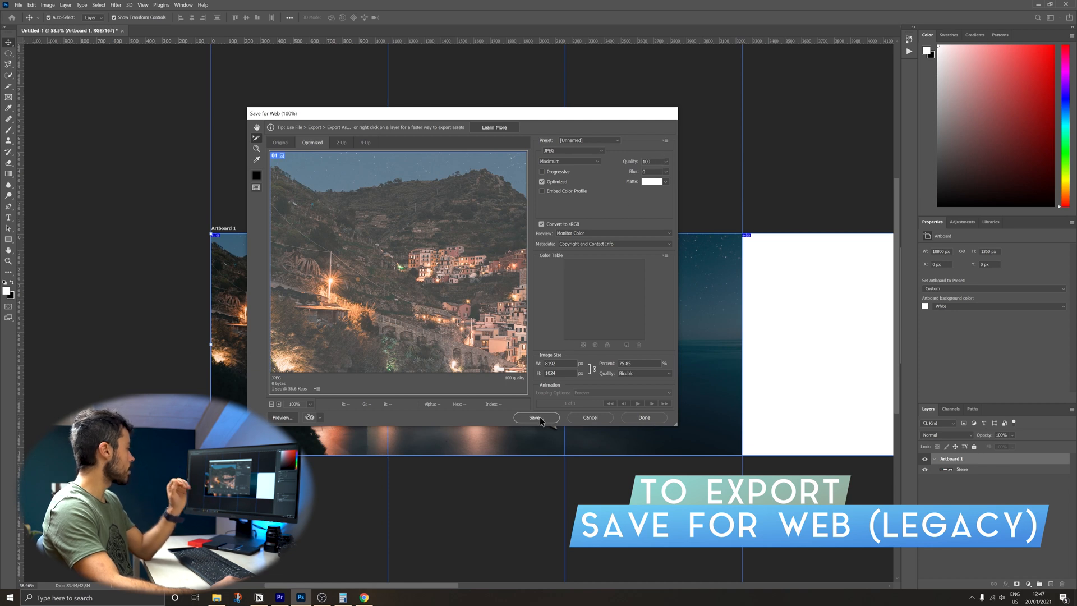
pyautogui.click(536, 417)
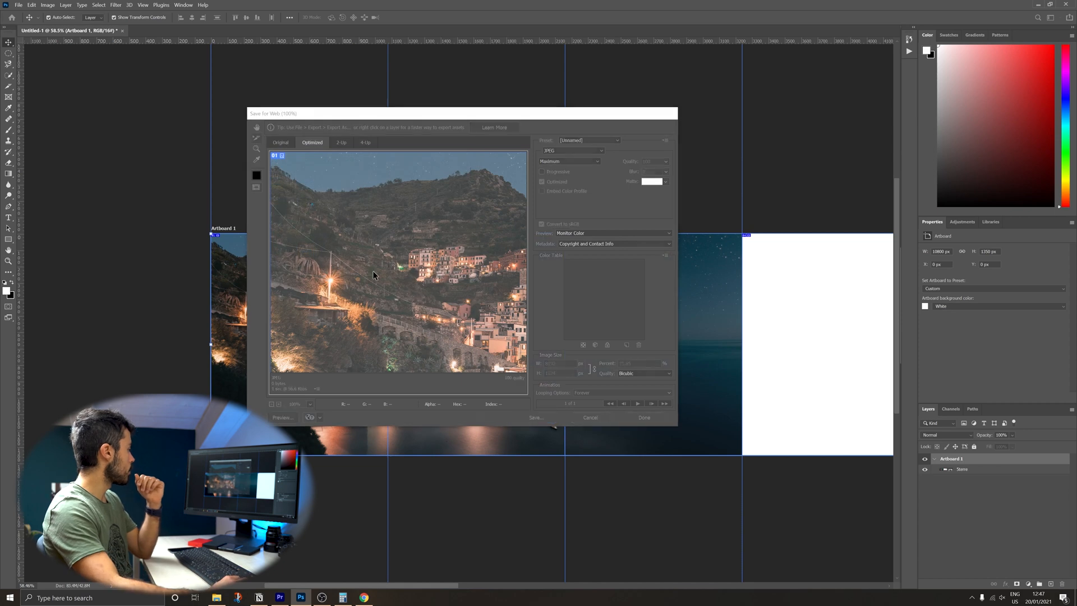
pyautogui.click(591, 417)
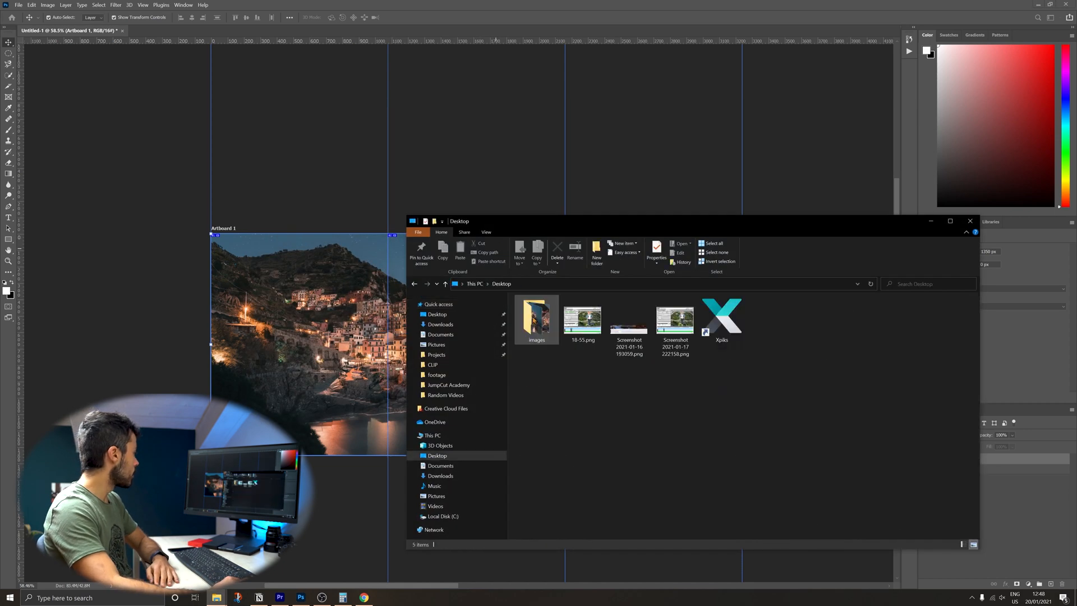
pyautogui.moveTo(536, 316)
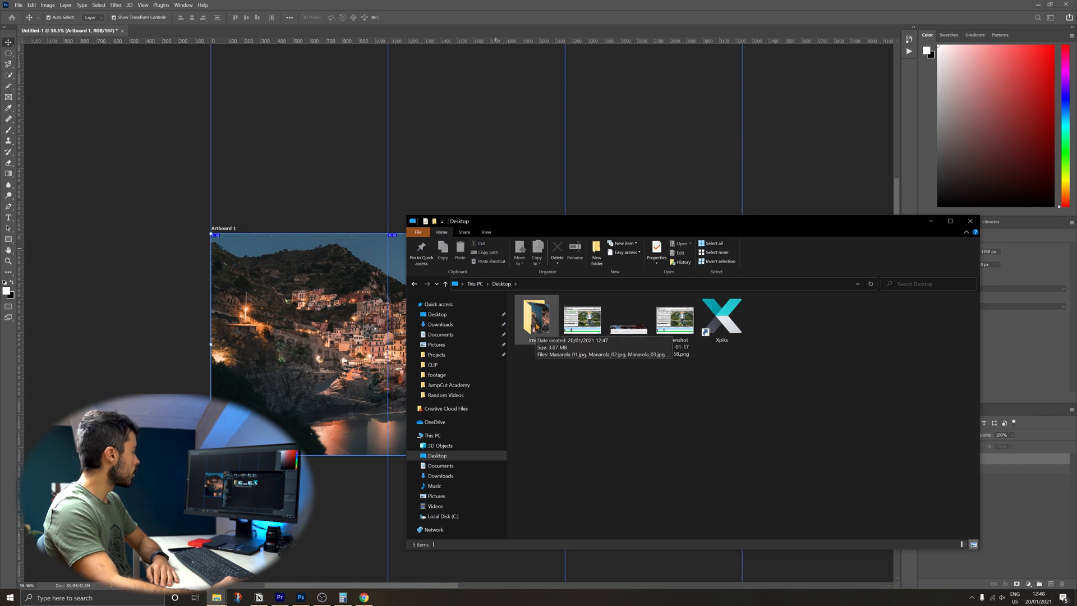
# Open the Desktop images folder, select the blank files, and open Manarola_01.jpg
pyautogui.doubleClick(529, 317)
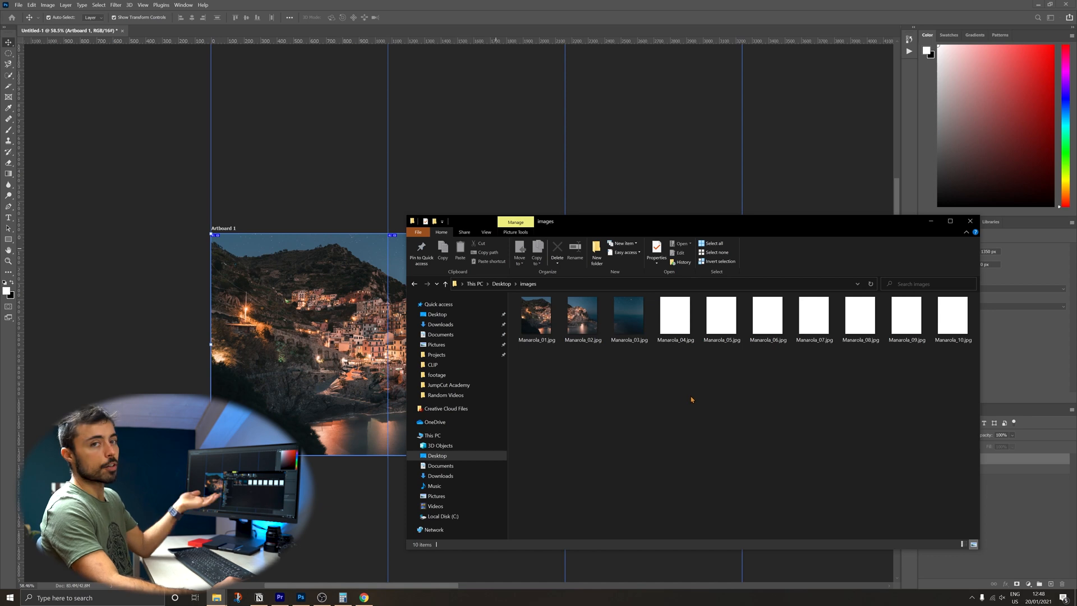
pyautogui.moveTo(676, 299); pyautogui.dragTo(934, 374)
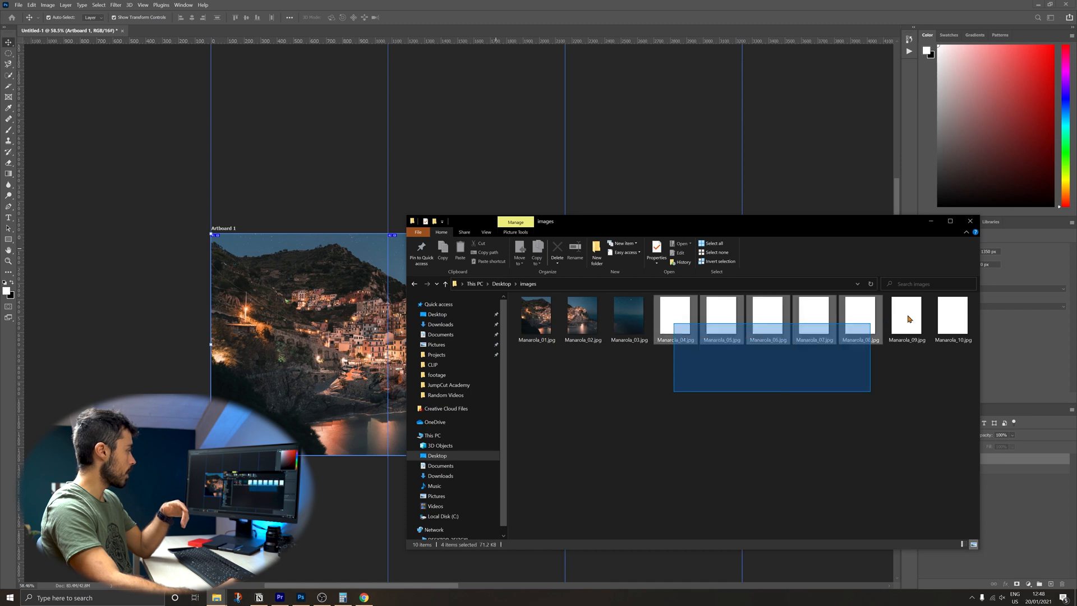
pyautogui.doubleClick(537, 316)
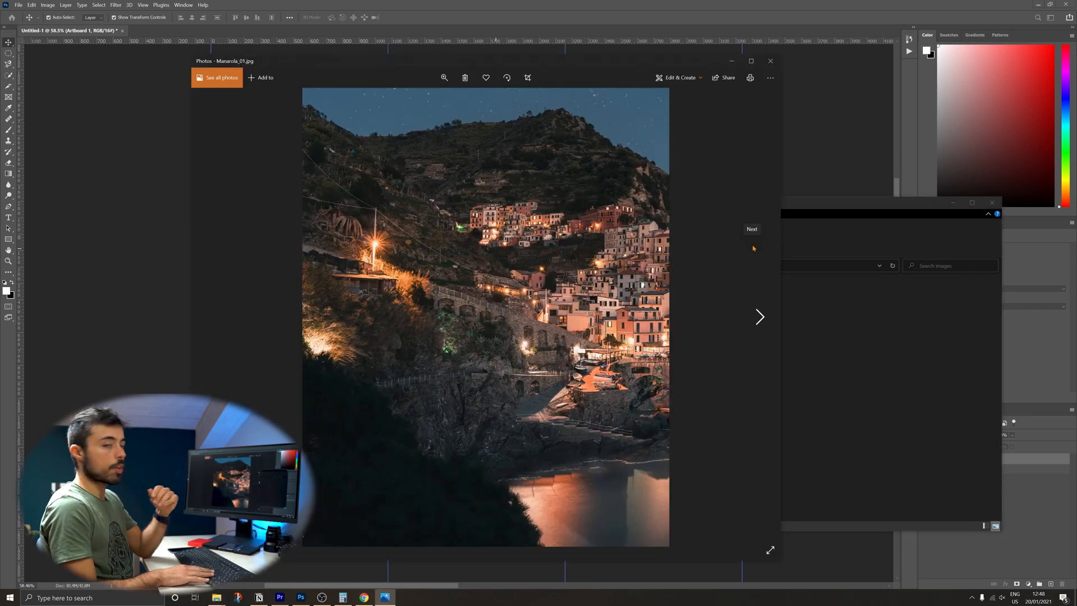
# Advance to the next exported Manarola image in the Photos viewer
pyautogui.click(760, 317)
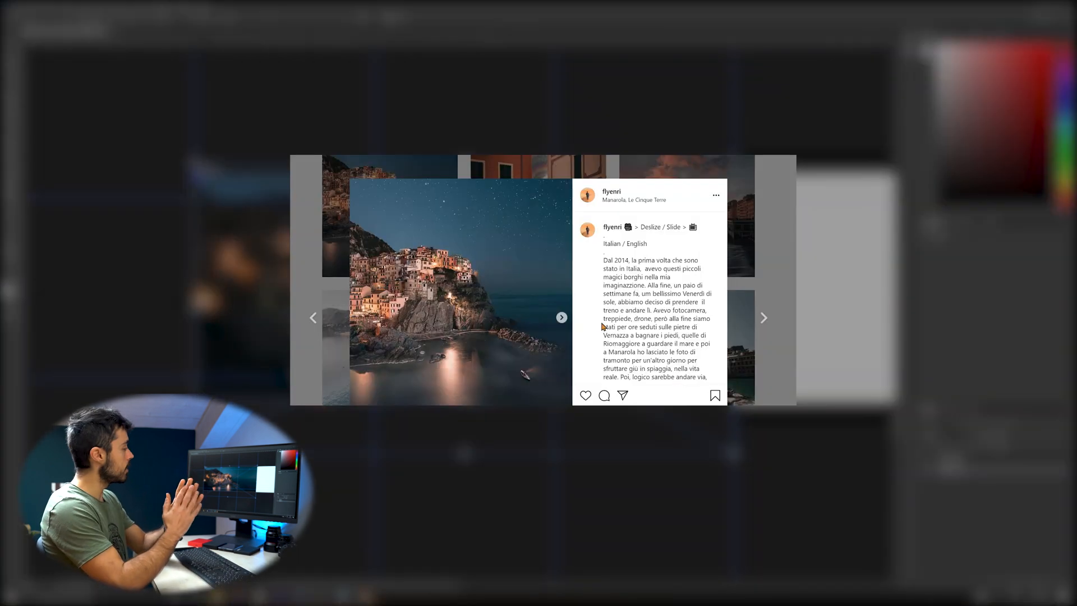
# Move the Manarola carousel post forward to its second slide
pyautogui.click(561, 317)
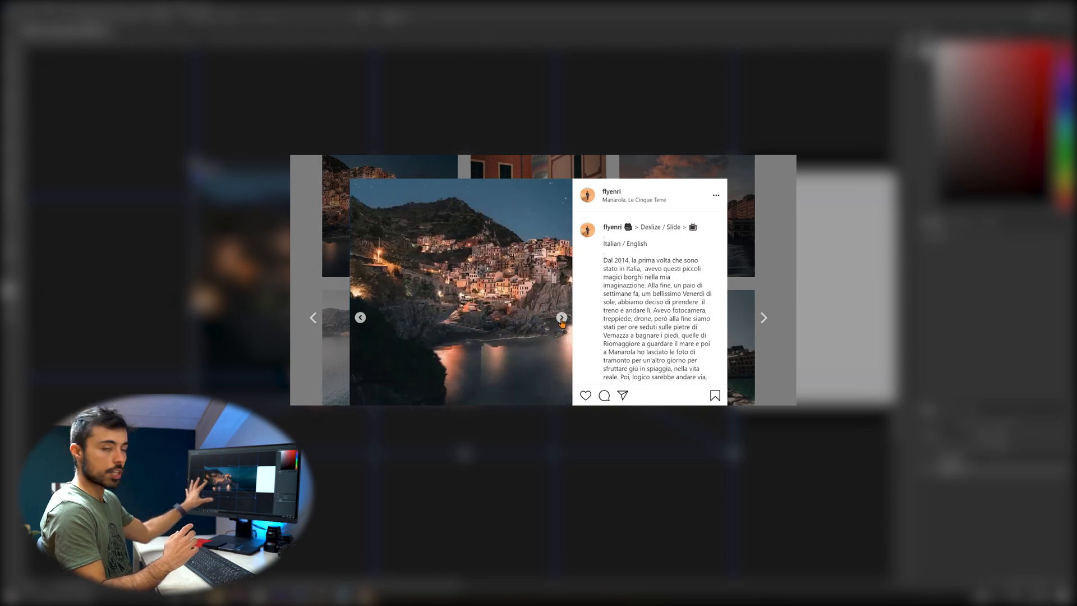